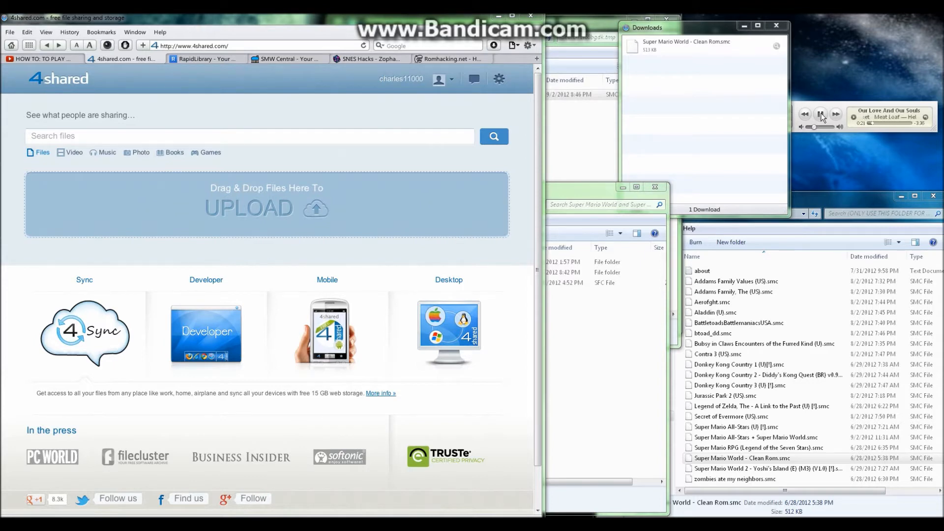
- Paste 'super mario world.smc' into the 4shared search box, briefly checking the RapidLibrary tab
{"action": "left_click", "coordinate": [821, 114]}
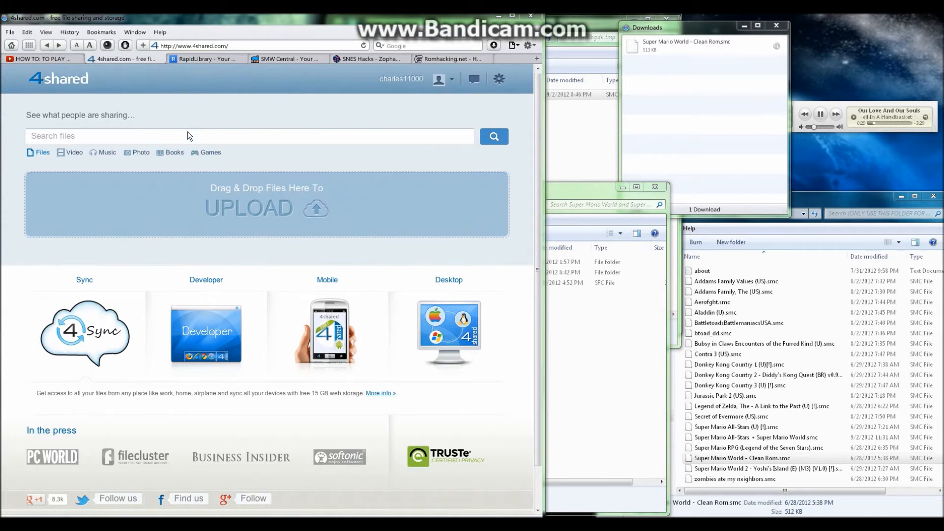
{"action": "right_click", "coordinate": [187, 135]}
{"action": "type", "text": "super mario world.smc"}
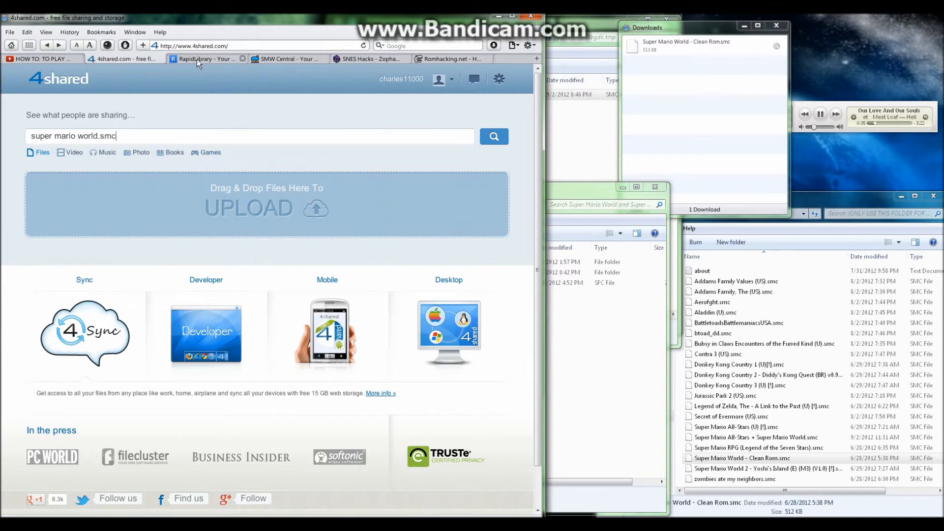
{"action": "left_click", "coordinate": [205, 58]}
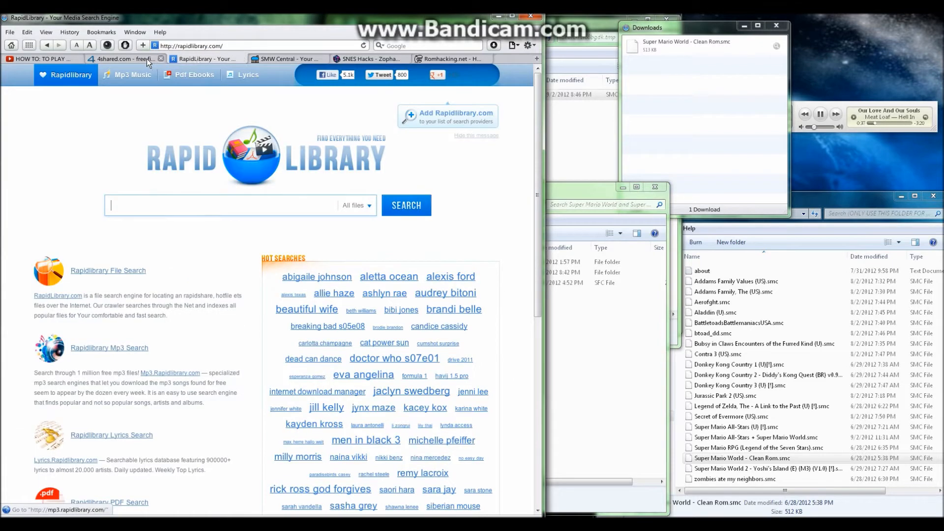
{"action": "left_click", "coordinate": [124, 58]}
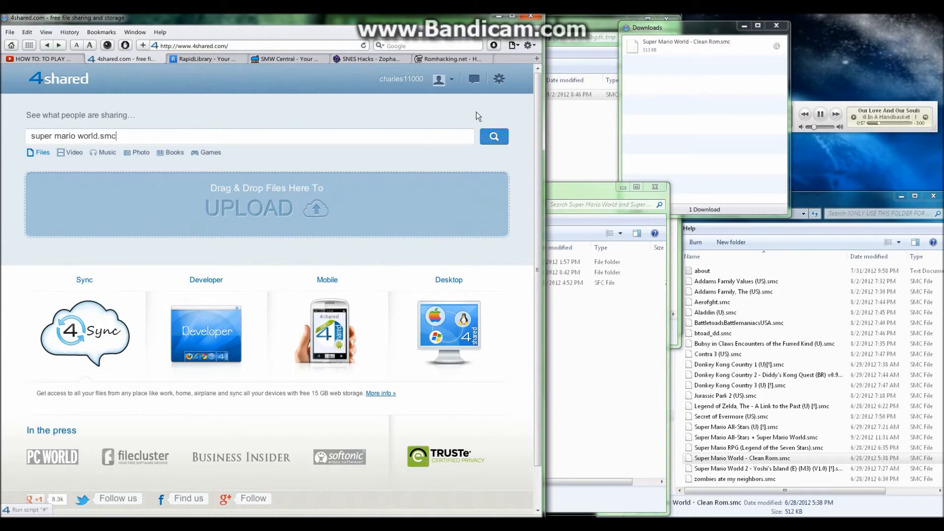
- Run the 4shared search and open the 'Super Mario World - Clean Rom.smc' result
{"action": "left_click", "coordinate": [493, 136]}
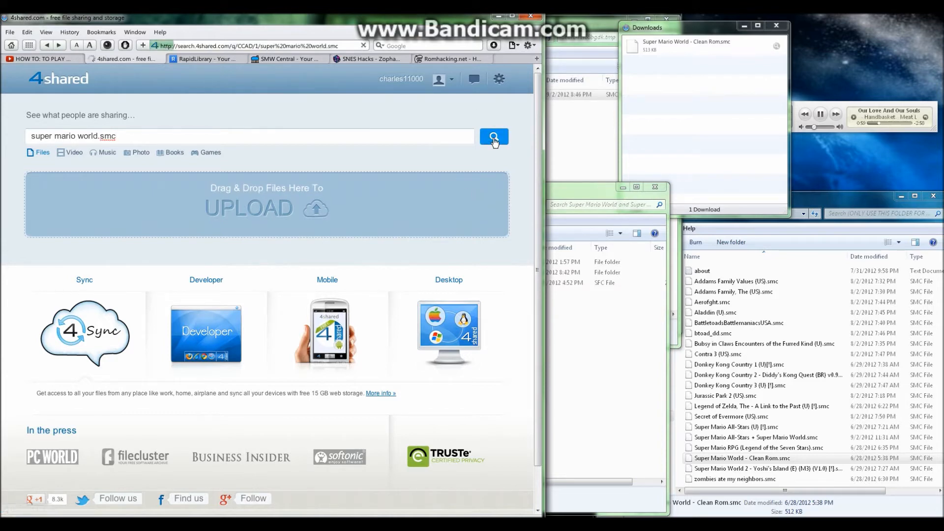
{"action": "left_click", "coordinate": [494, 136]}
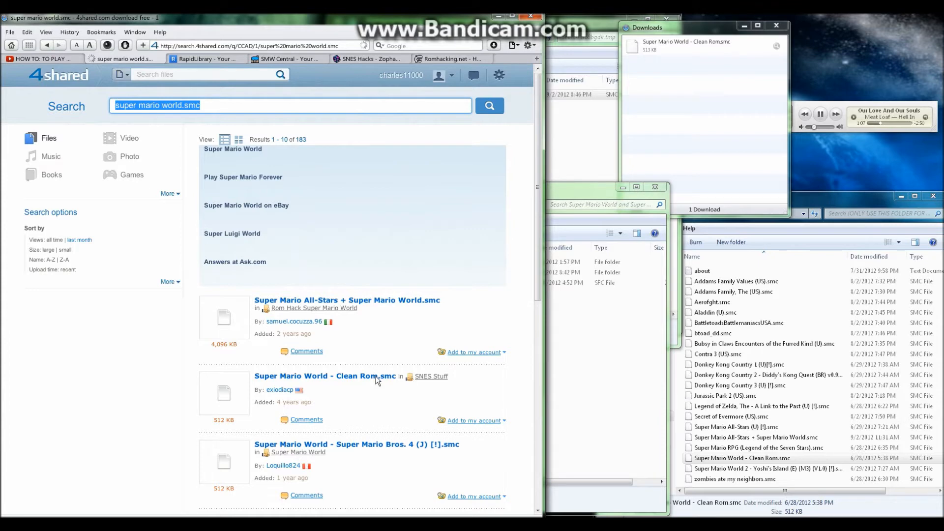
{"action": "left_click", "coordinate": [323, 375]}
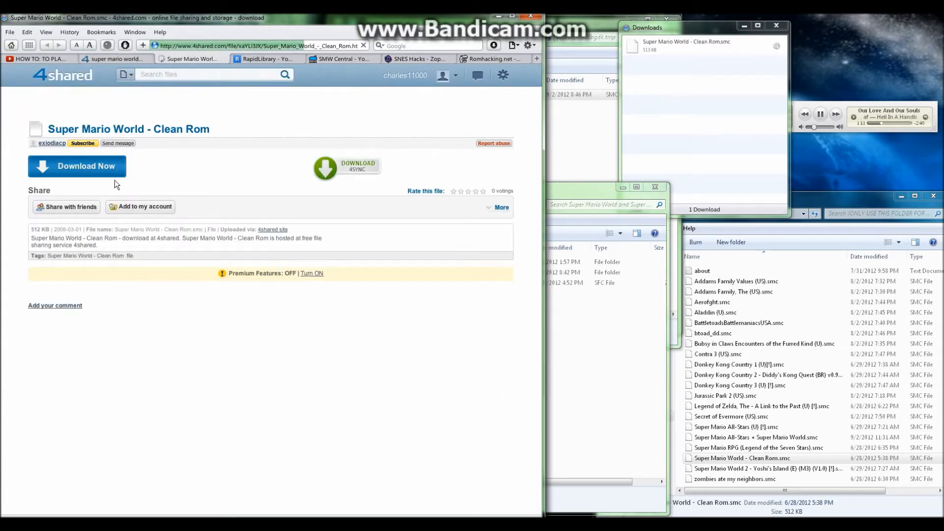
- Download 'Super Mario World - Clean Rom.smc' through FREE DOWNLOAD after the countdown
{"action": "left_click", "coordinate": [77, 166]}
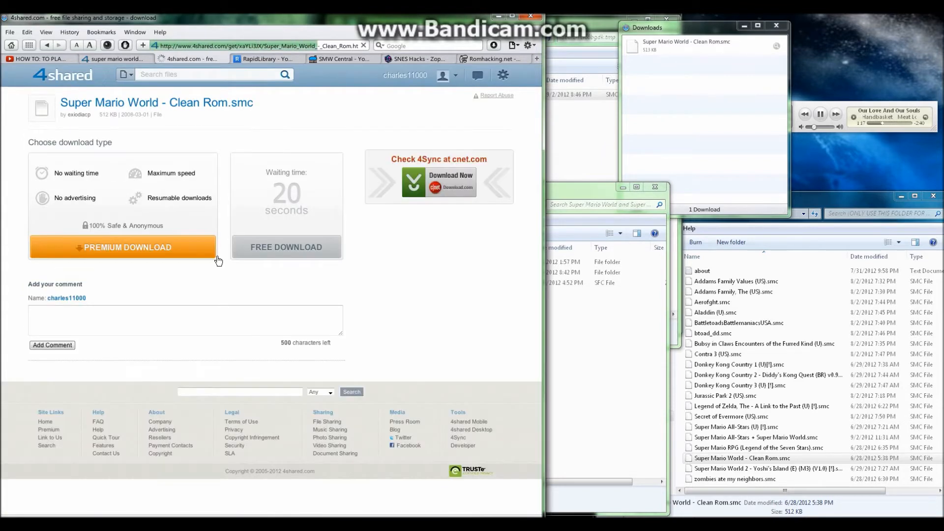
{"action": "left_click", "coordinate": [286, 247]}
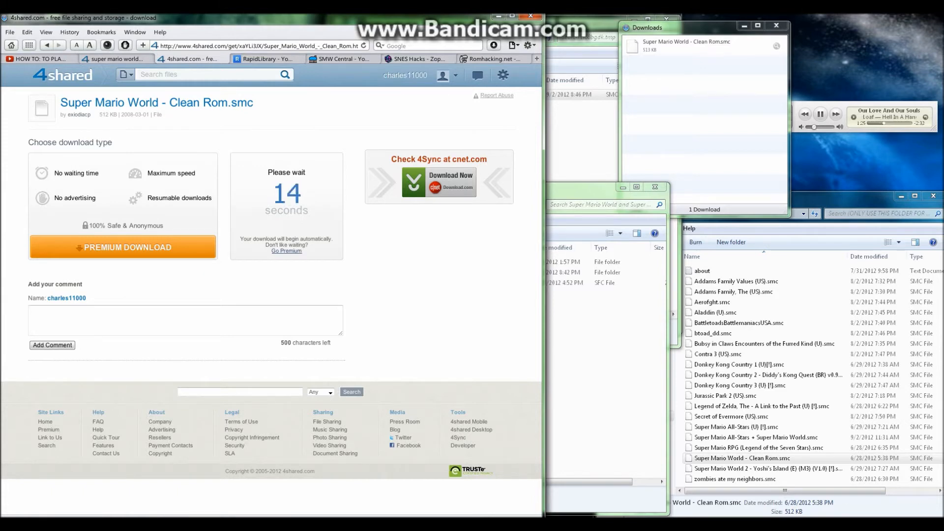
{"action": "mouse_move", "coordinate": [345, 317]}
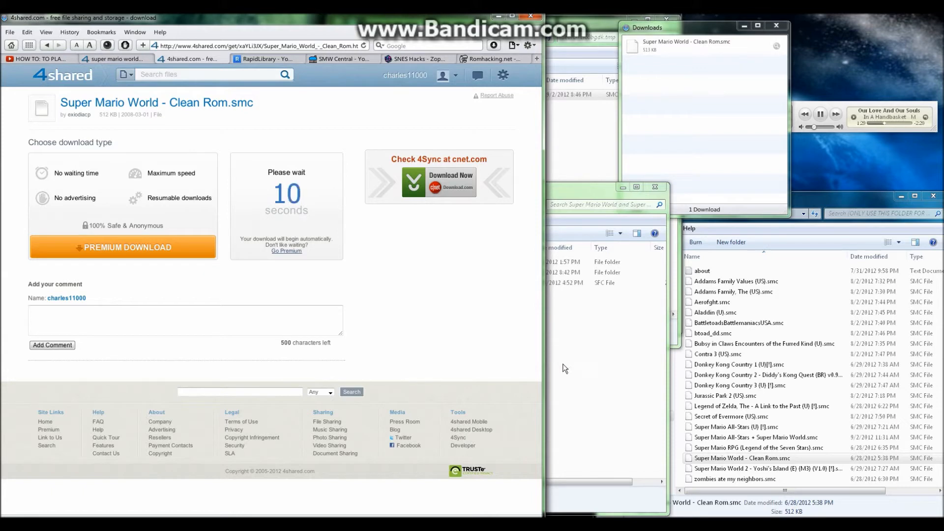
{"action": "mouse_move", "coordinate": [581, 364]}
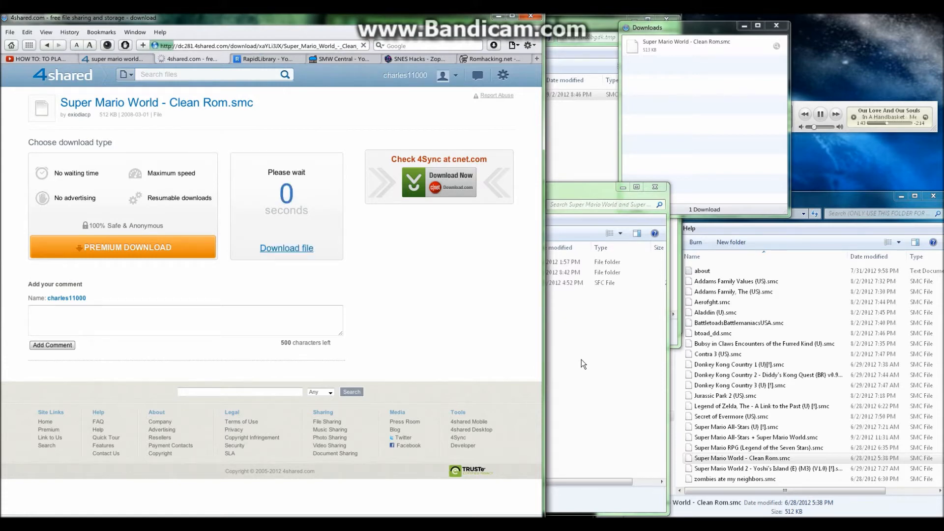
{"action": "left_click", "coordinate": [286, 247]}
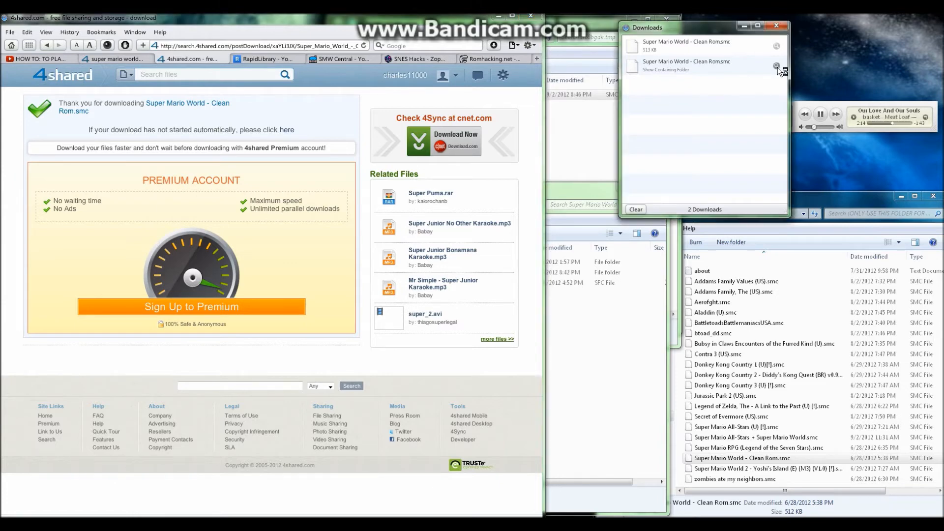
- Show the Clean Rom download's containing folder from the Downloads window
{"action": "left_click", "coordinate": [665, 70]}
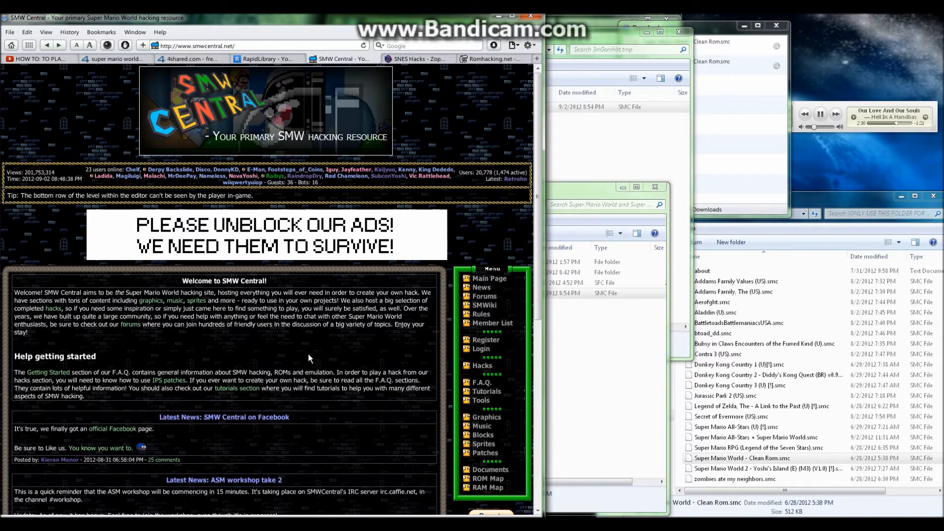
- Open SMW Central's Hacks list and download the 5 Level Hack archive
{"action": "left_click", "coordinate": [482, 366]}
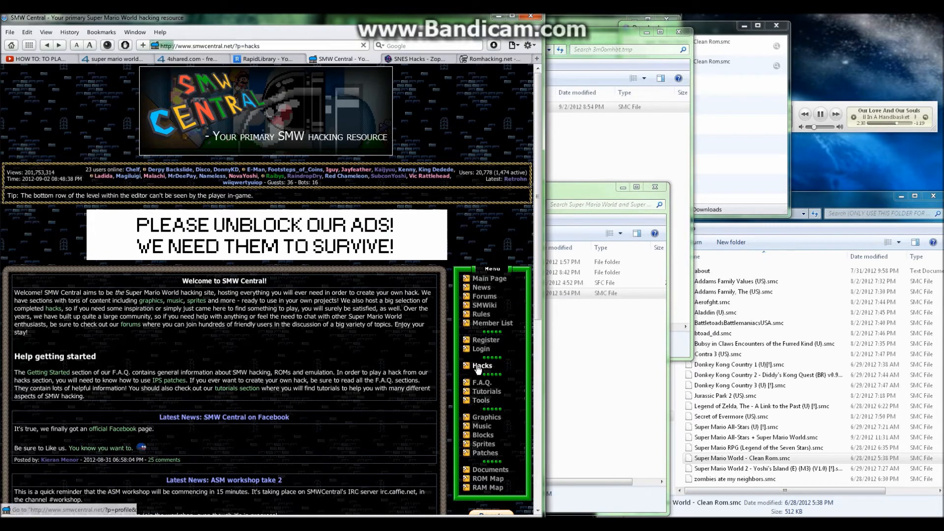
{"action": "left_click", "coordinate": [482, 365]}
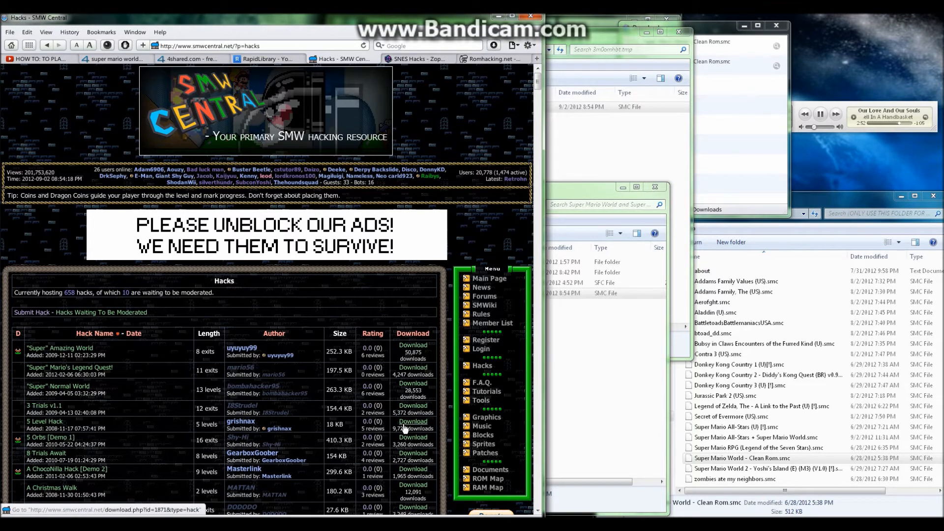
{"action": "left_click", "coordinate": [412, 421]}
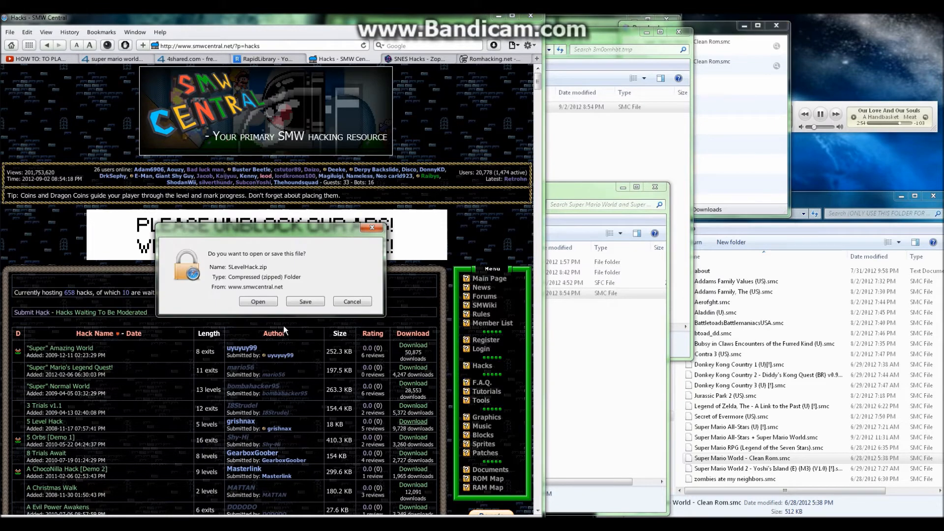
- Open 5LevelHack.zip from the download prompt to view its contents
{"action": "left_click", "coordinate": [258, 301]}
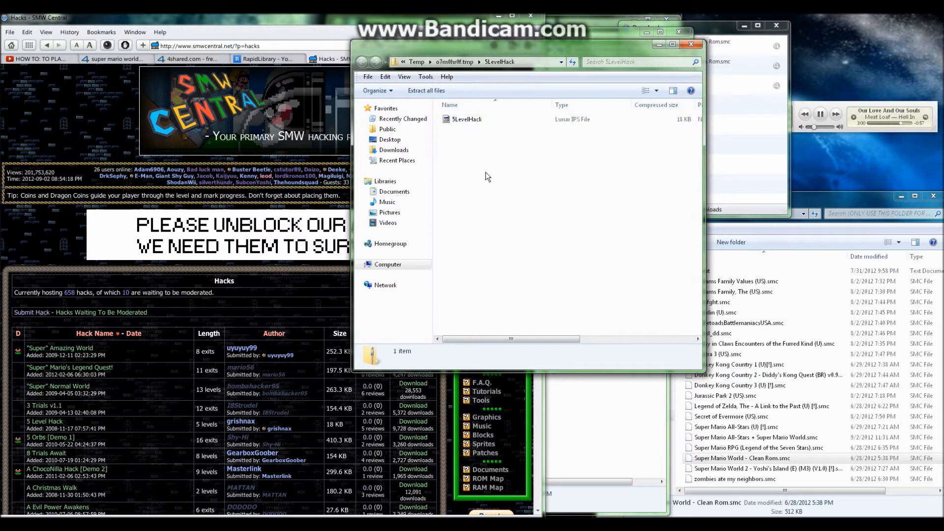
{"action": "mouse_move", "coordinate": [298, 331]}
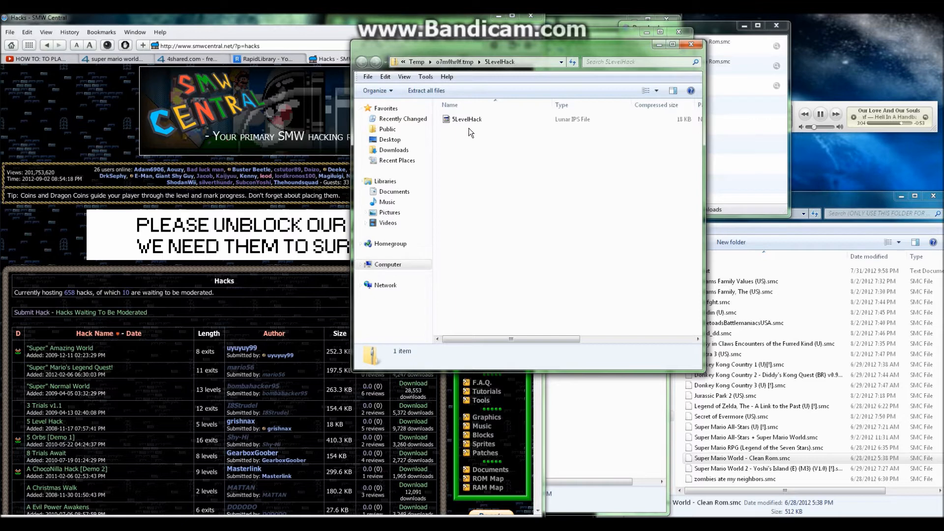
{"action": "mouse_move", "coordinate": [464, 127]}
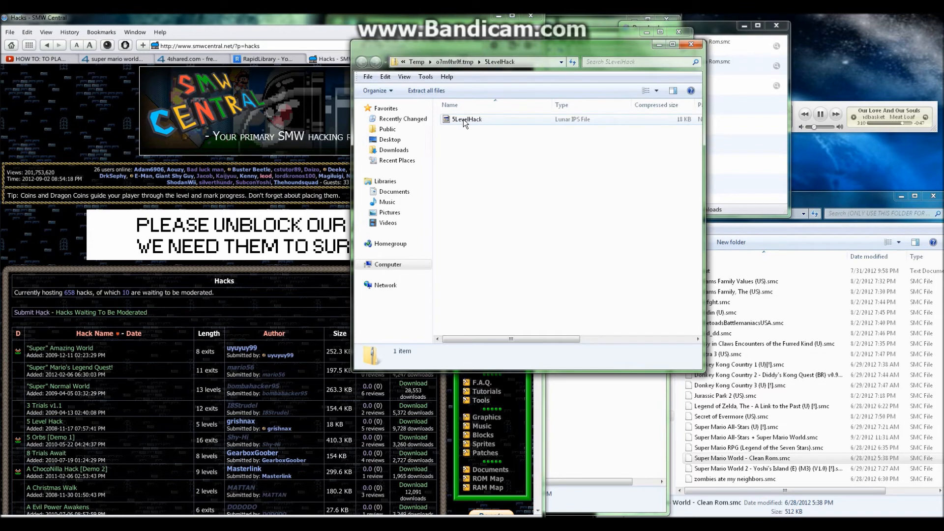
- Copy the 5LevelHack IPS patch into the Clean Rom folder and select it
{"action": "left_click", "coordinate": [466, 119]}
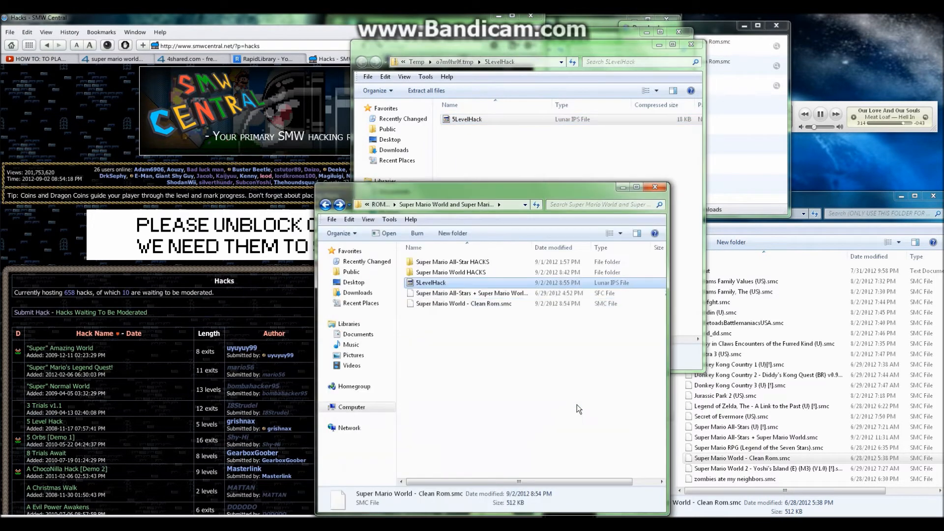
{"action": "left_click", "coordinate": [429, 282]}
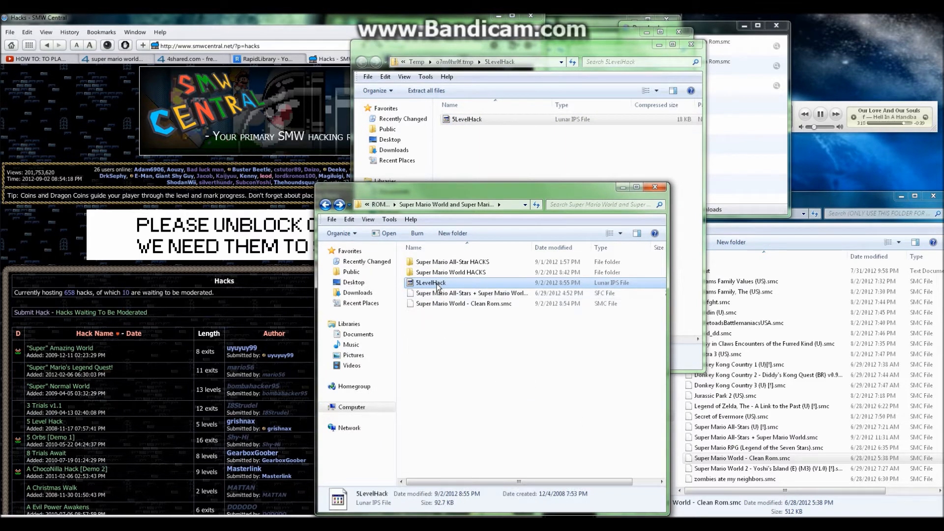
{"action": "mouse_move", "coordinate": [424, 283]}
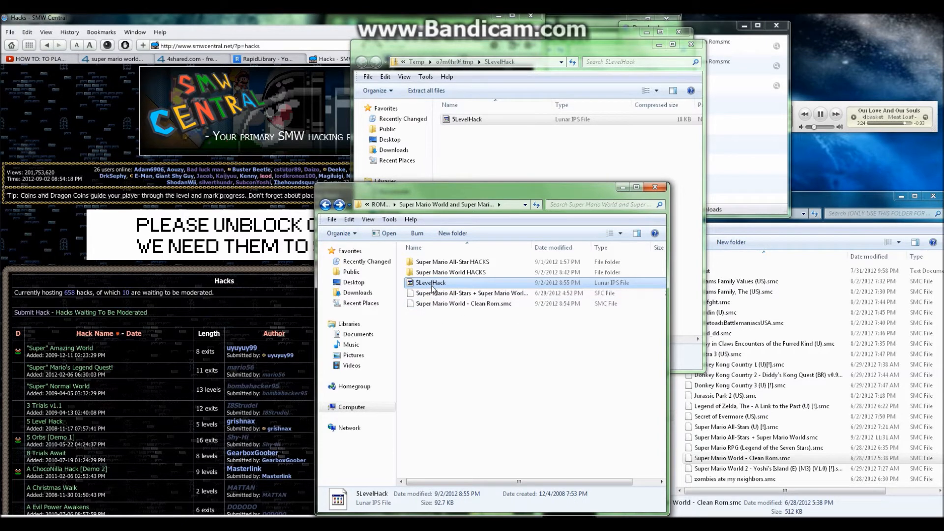
{"action": "mouse_move", "coordinate": [429, 283]}
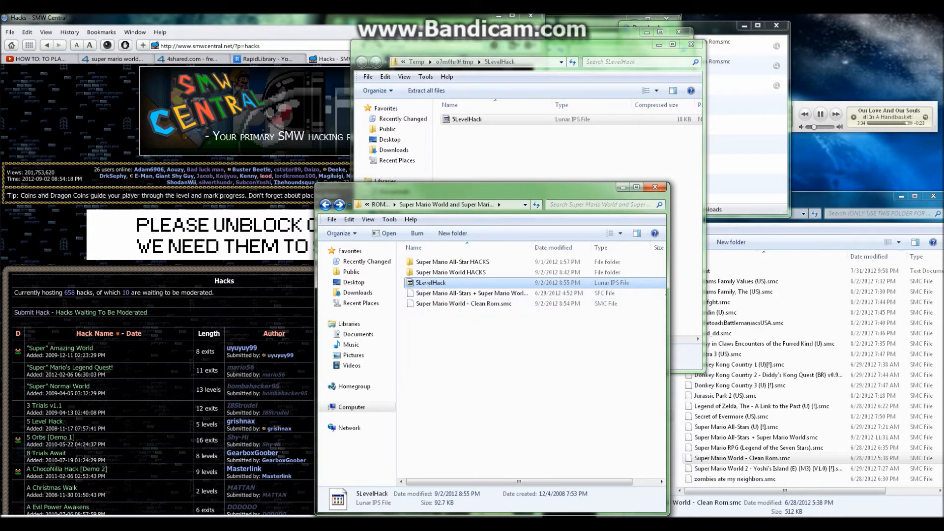
- Copy the 5LevelHack name and begin renaming 'Super Mario World - Clean Rom.smc'
{"action": "right_click", "coordinate": [431, 282]}
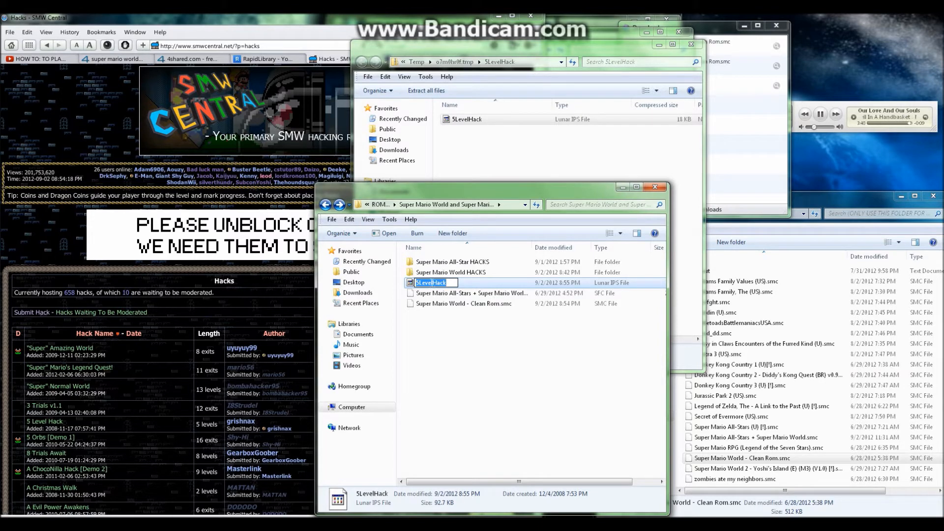
{"action": "left_click", "coordinate": [467, 303]}
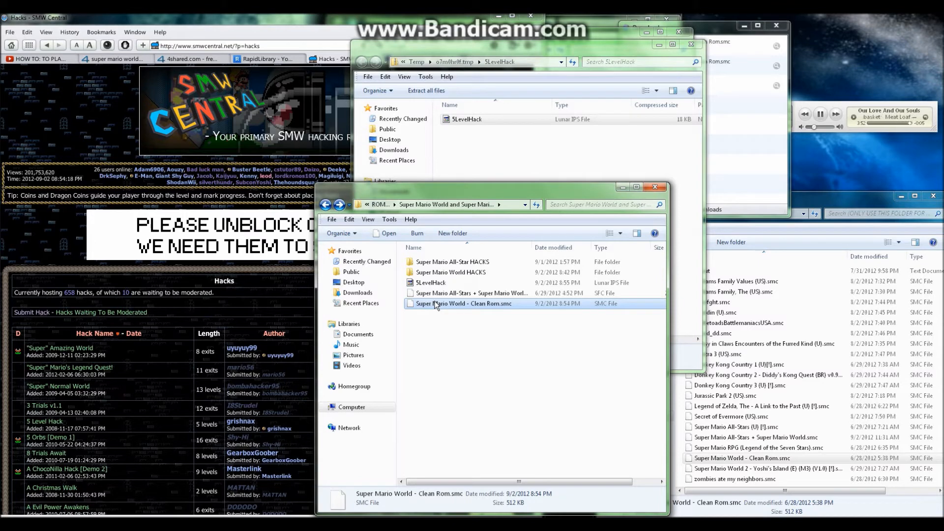
{"action": "left_click", "coordinate": [454, 304]}
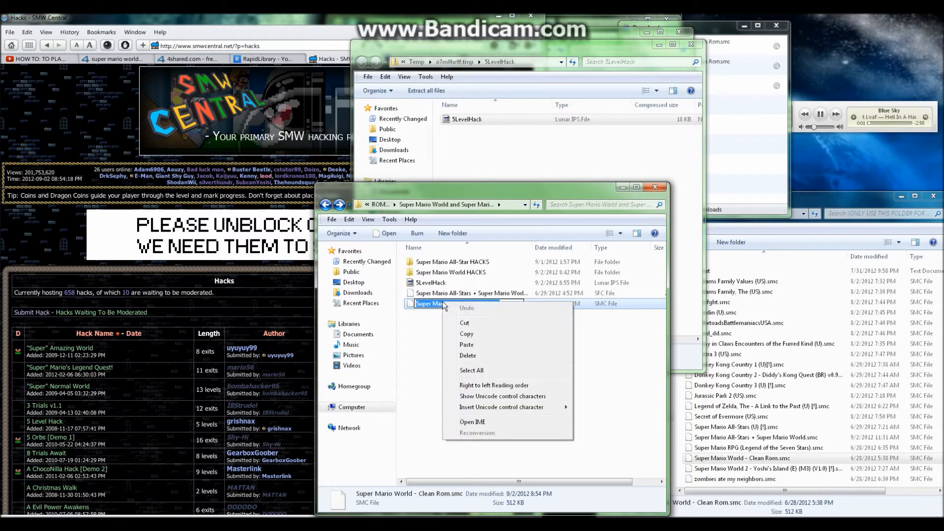
{"action": "mouse_move", "coordinate": [458, 347]}
{"action": "type", "text": "5LevelHack"}
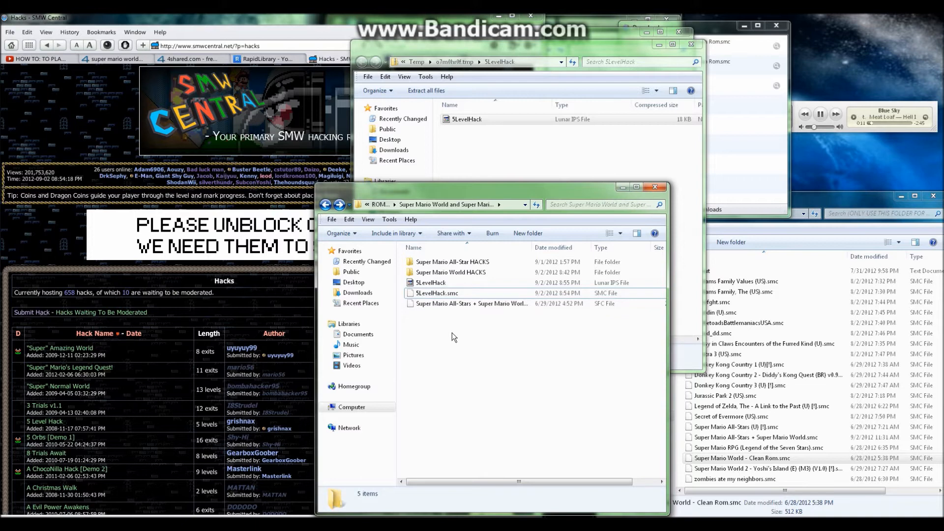
- Create a new folder beside the 5LevelHack files and open it
{"action": "right_click", "coordinate": [453, 337]}
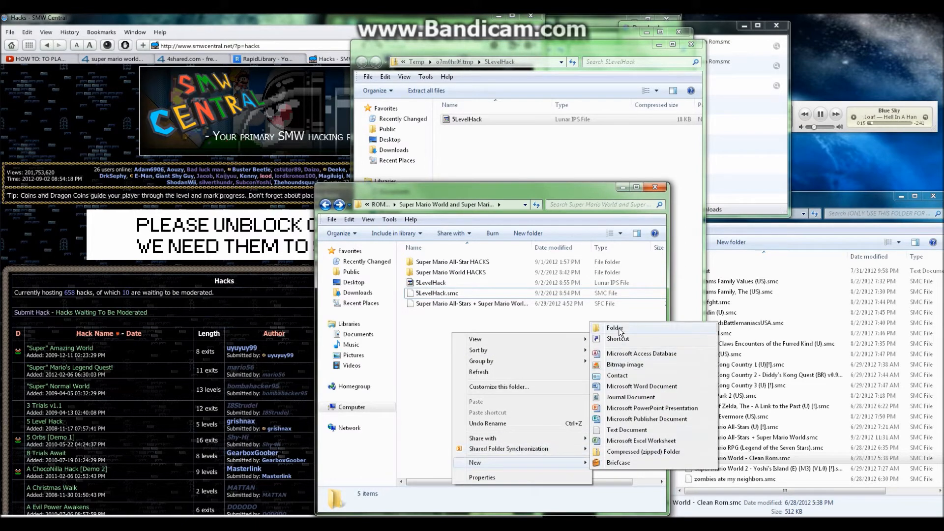
{"action": "left_click", "coordinate": [614, 327]}
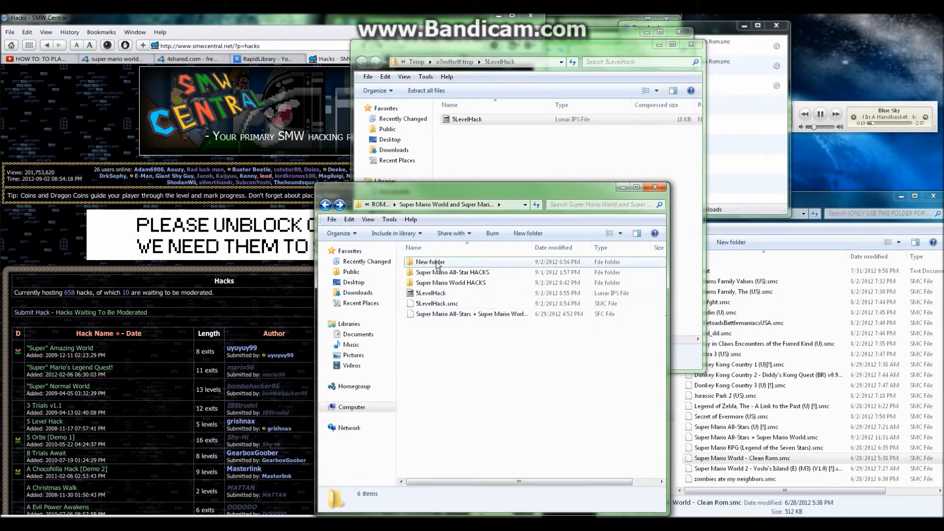
{"action": "double_click", "coordinate": [429, 261]}
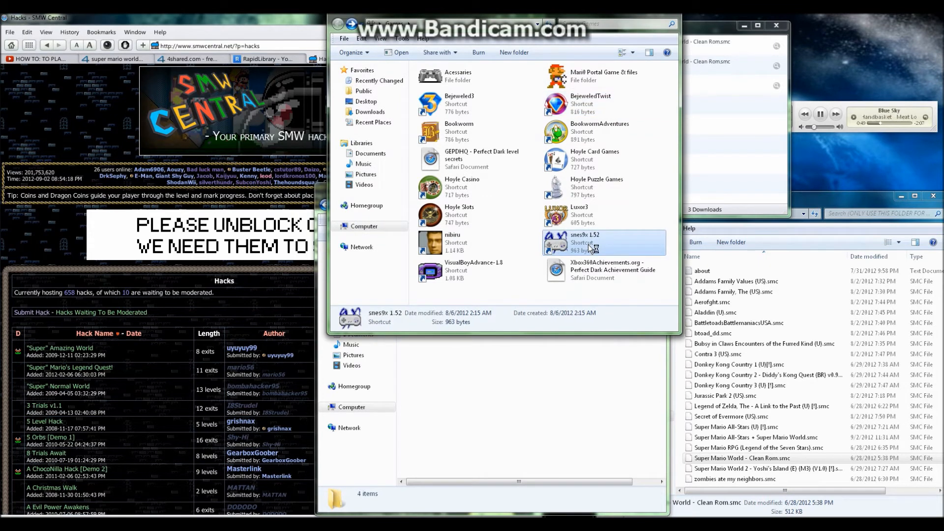
- Launch Snes9x, choose Load Game, and enter the Super Mario World and Super Mario All-Stars folder
{"action": "double_click", "coordinate": [585, 241]}
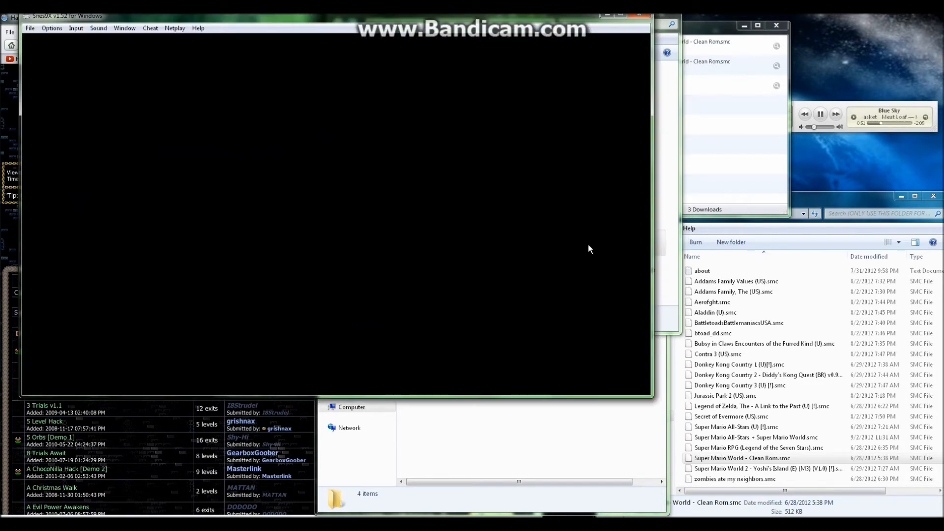
{"action": "mouse_move", "coordinate": [115, 102]}
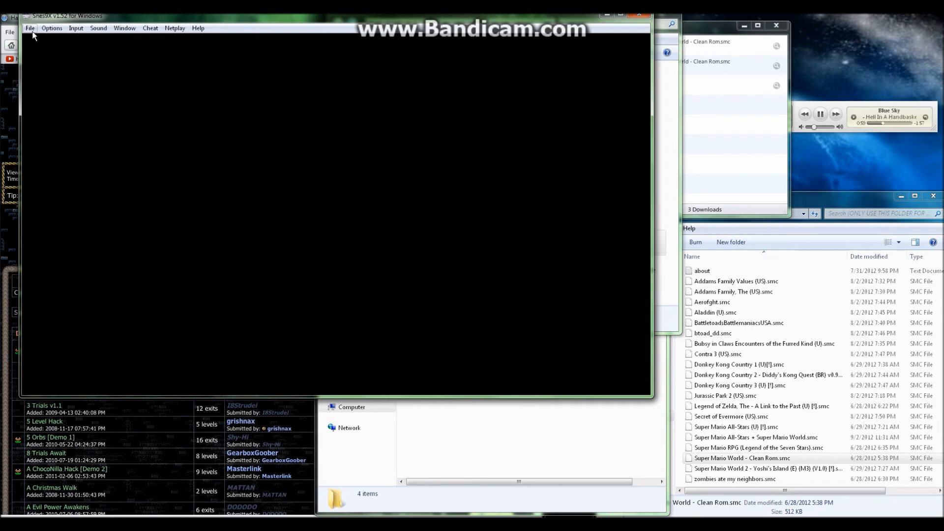
{"action": "left_click", "coordinate": [29, 27]}
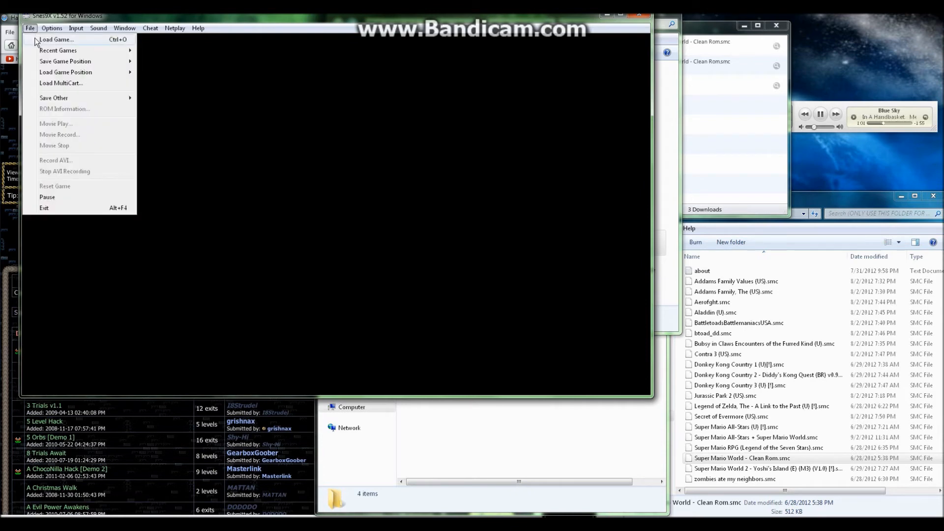
{"action": "left_click", "coordinate": [56, 39]}
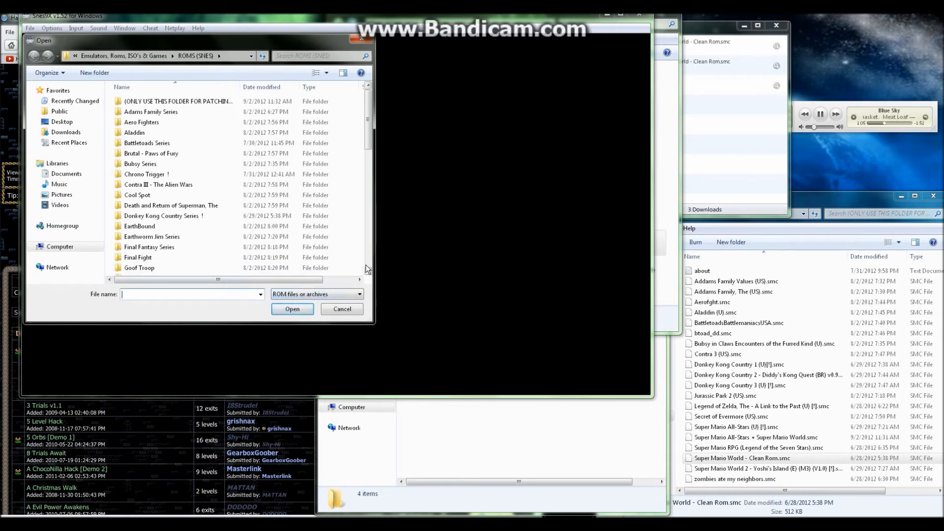
{"action": "scroll", "scroll_direction": "down", "scroll_amount": 3}
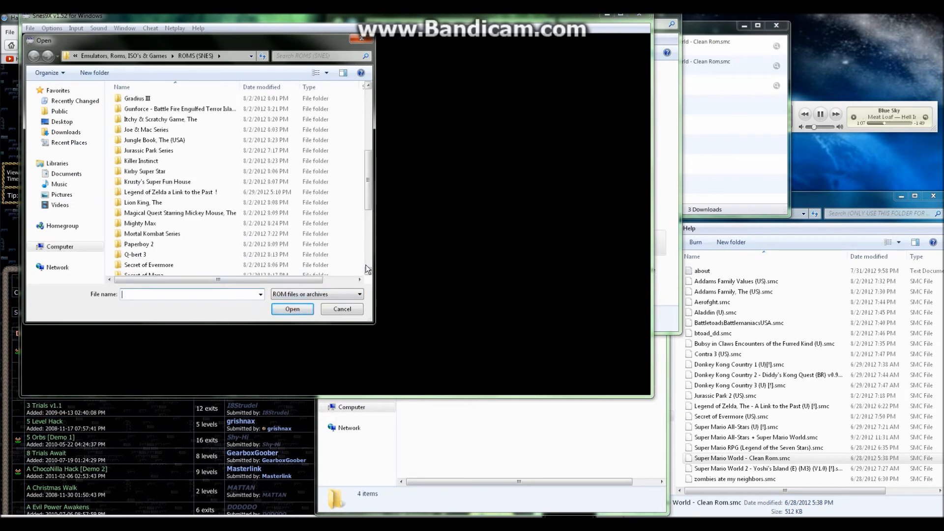
{"action": "scroll", "scroll_direction": "down", "scroll_amount": 3}
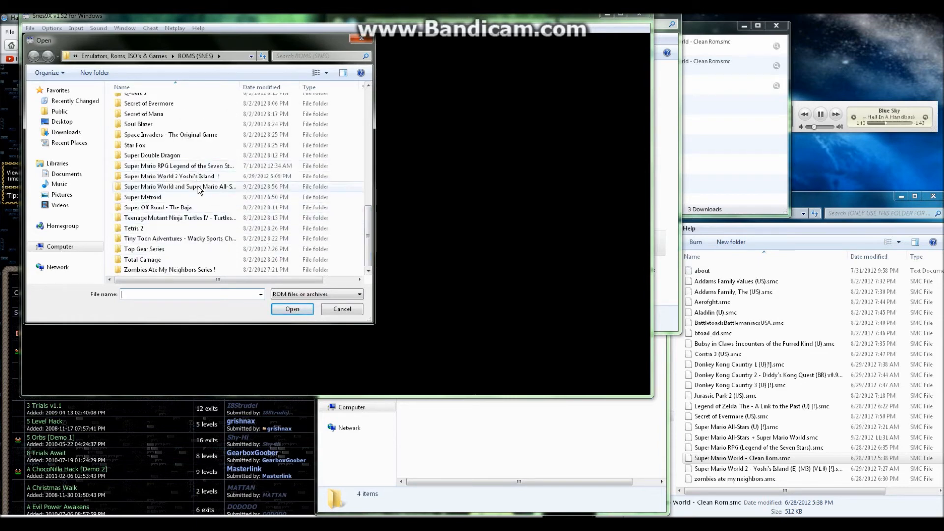
{"action": "double_click", "coordinate": [178, 186]}
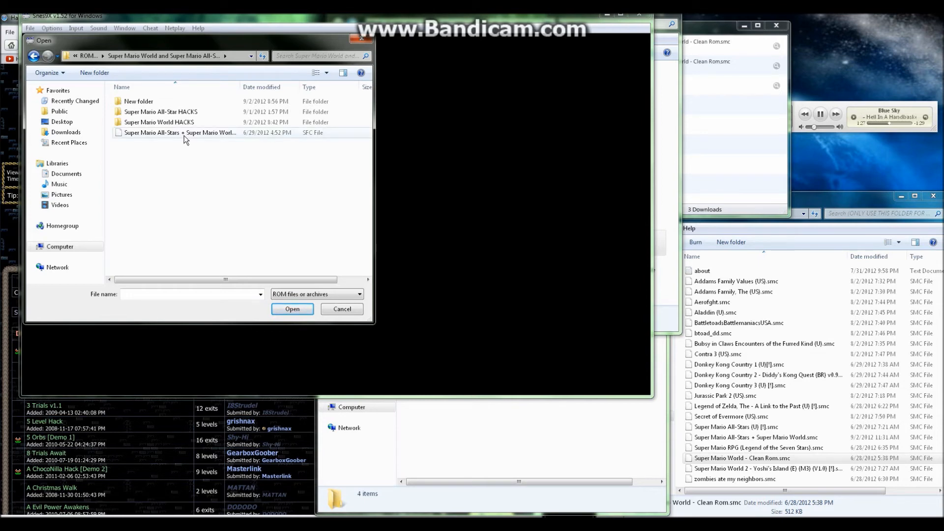
{"action": "mouse_move", "coordinate": [185, 134]}
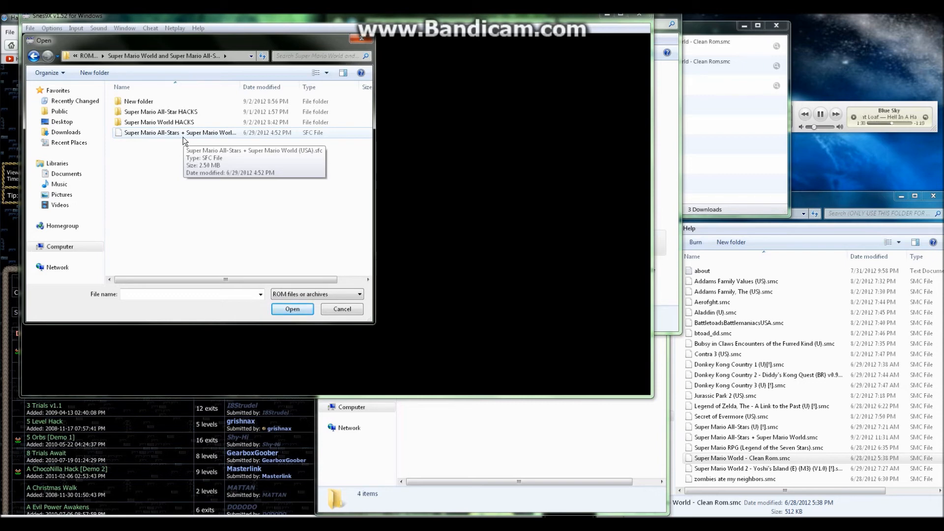
{"action": "mouse_move", "coordinate": [152, 188]}
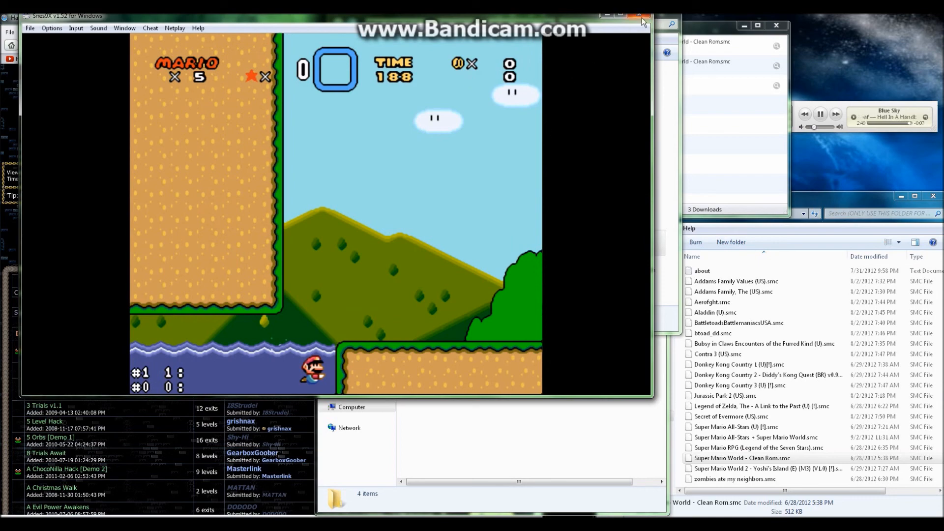
{"action": "mouse_move", "coordinate": [643, 20]}
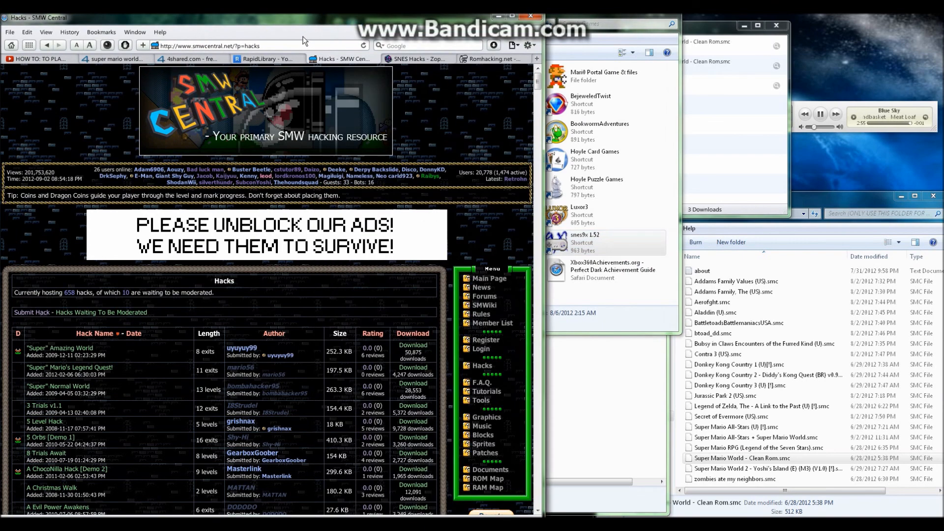
{"action": "mouse_move", "coordinate": [419, 59]}
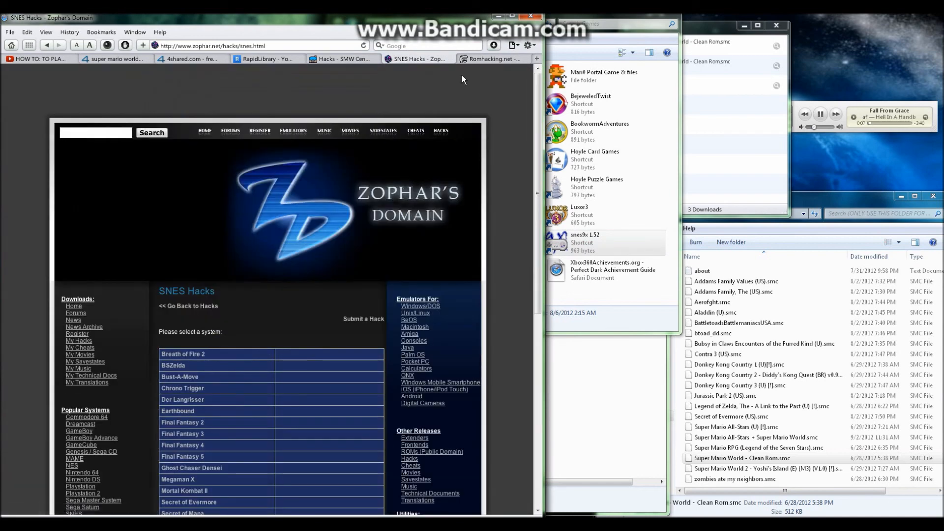
- Switch to the Romhacking.net tab to show its home page
{"action": "left_click", "coordinate": [493, 59]}
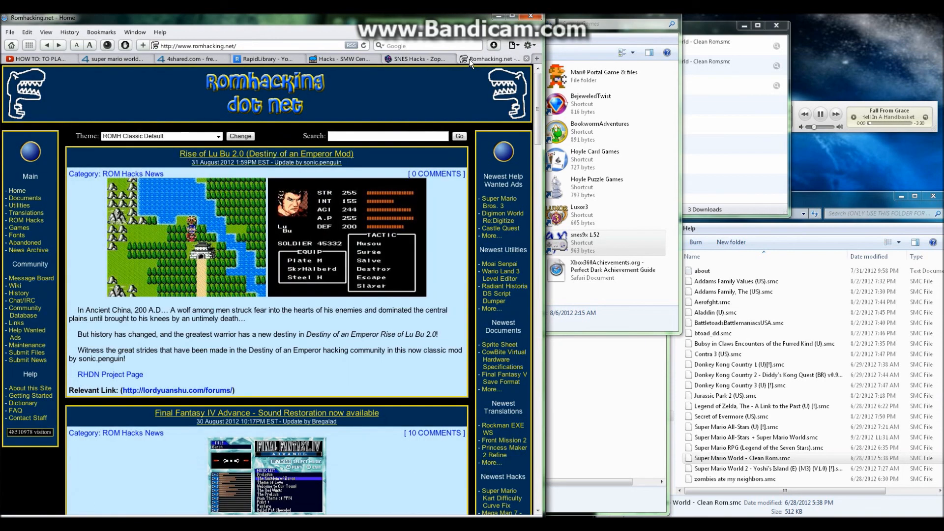